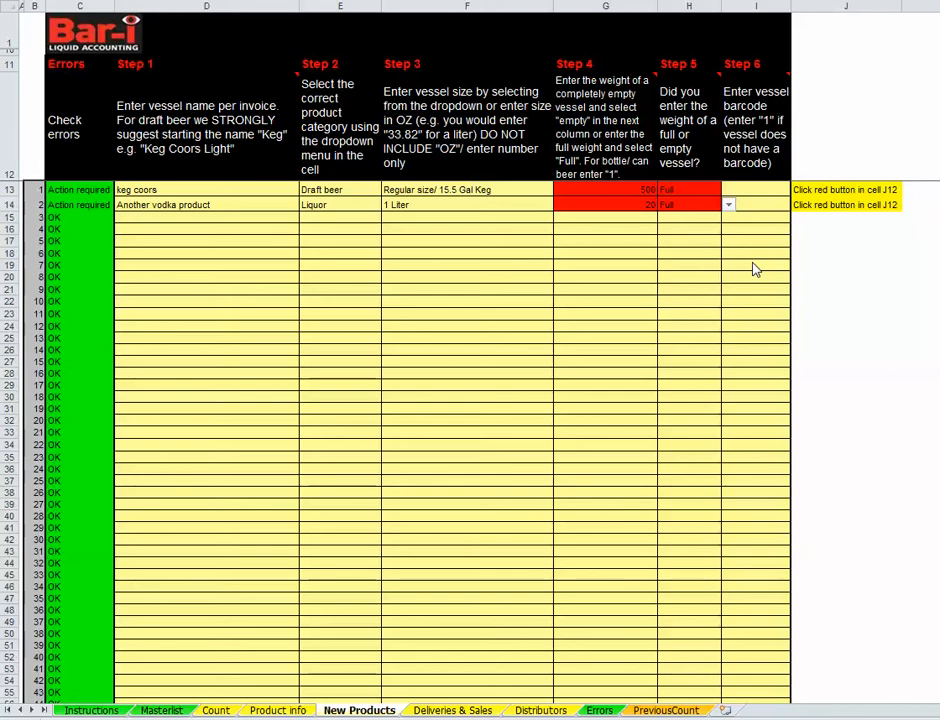
mouse_move(712, 232)
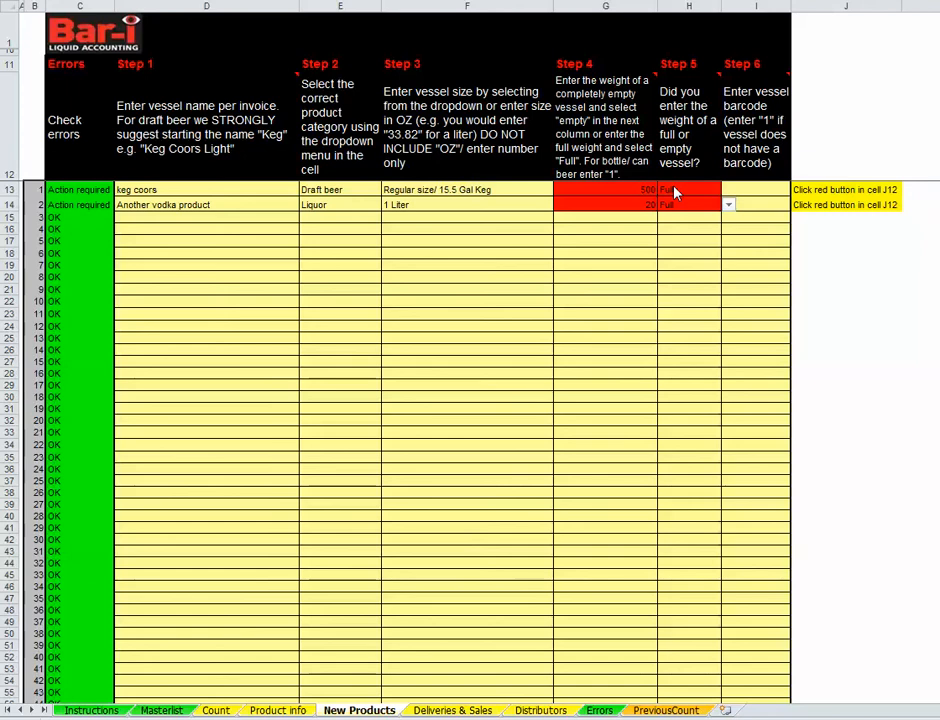
mouse_move(628, 196)
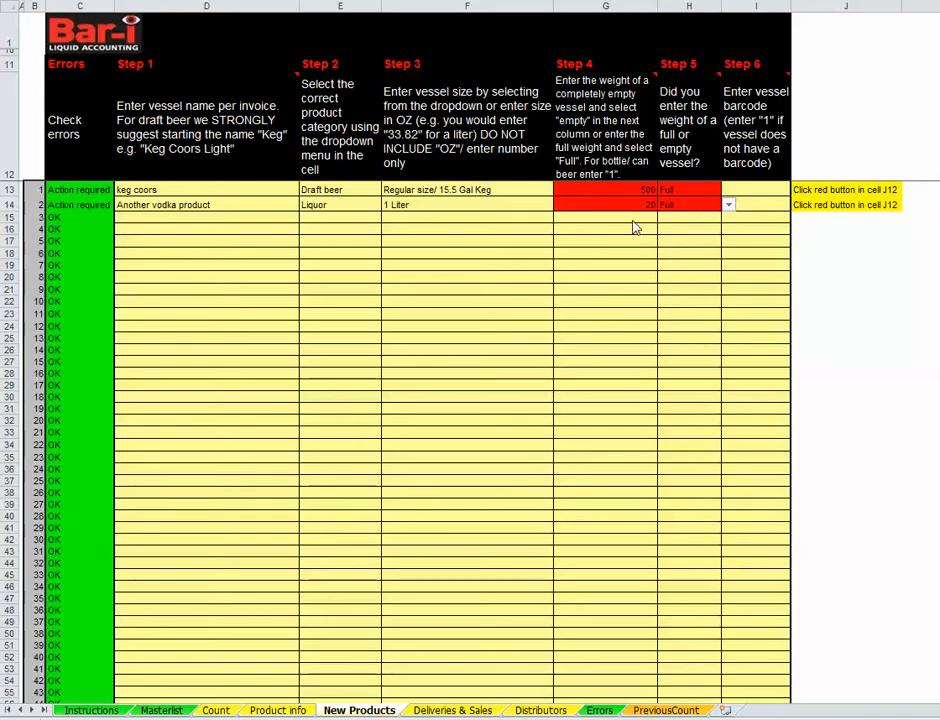
mouse_move(596, 216)
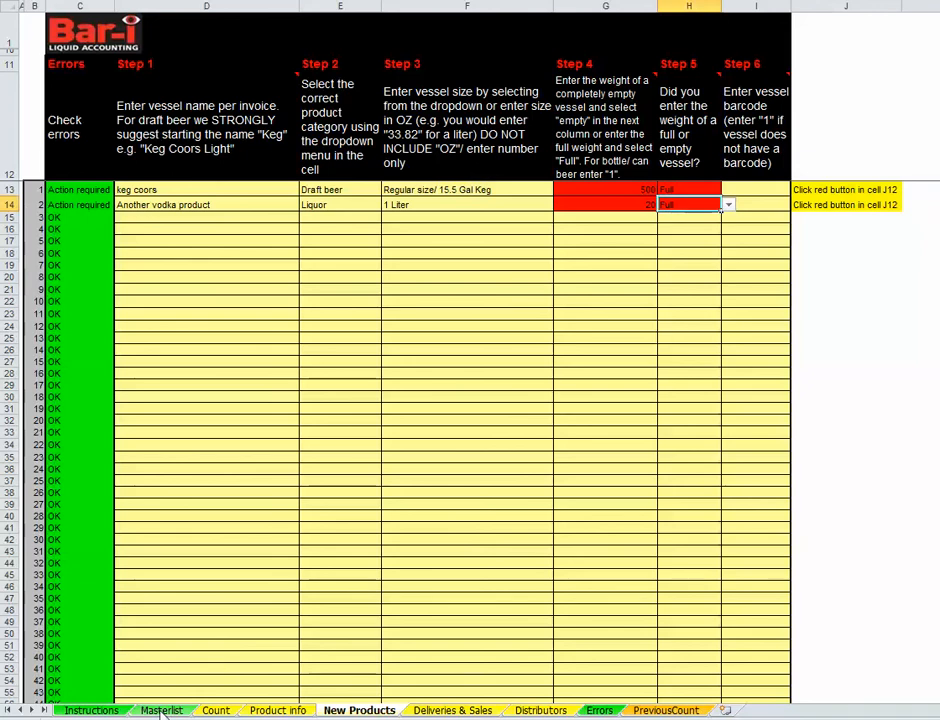
Switch to the Masterlist sheet to review the newly added keg coors and vodka items
left_click(160, 710)
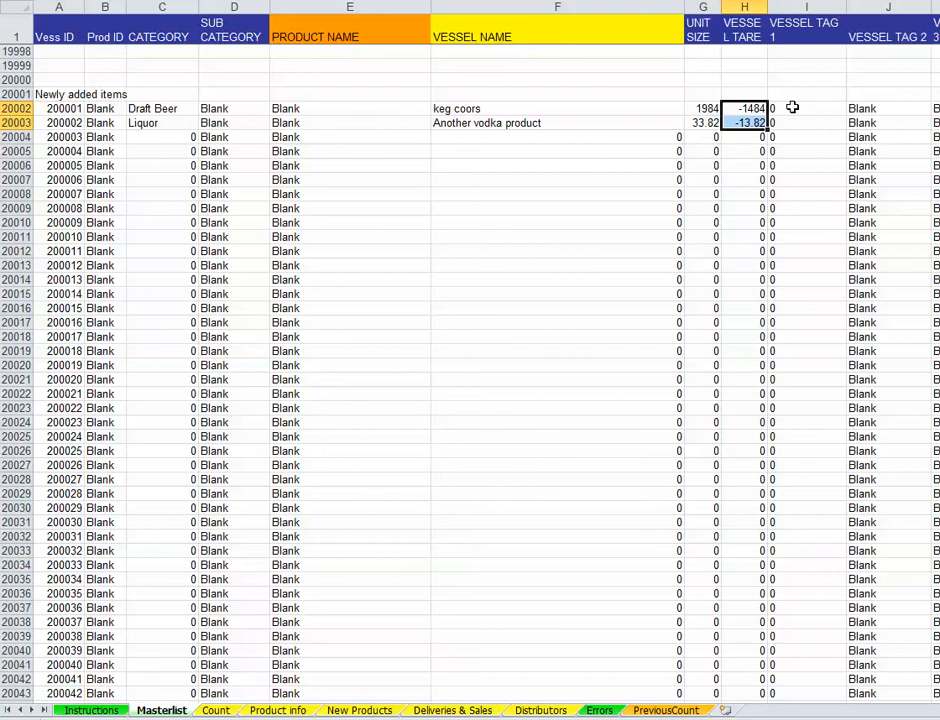
mouse_move(406, 622)
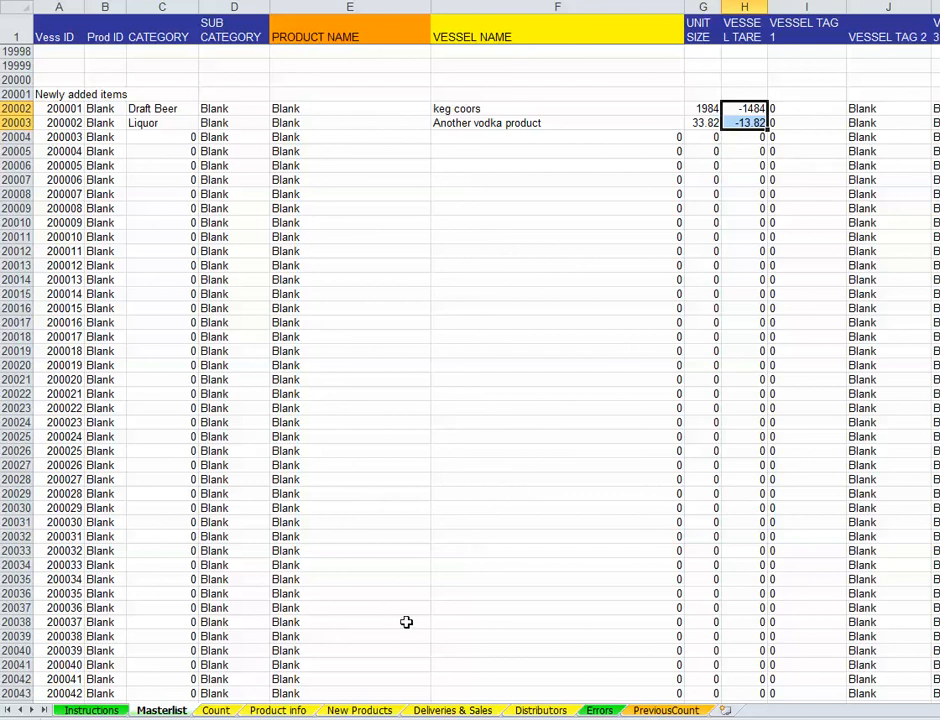
Return to the New Products sheet where keg coors and vodka remain flagged
left_click(358, 710)
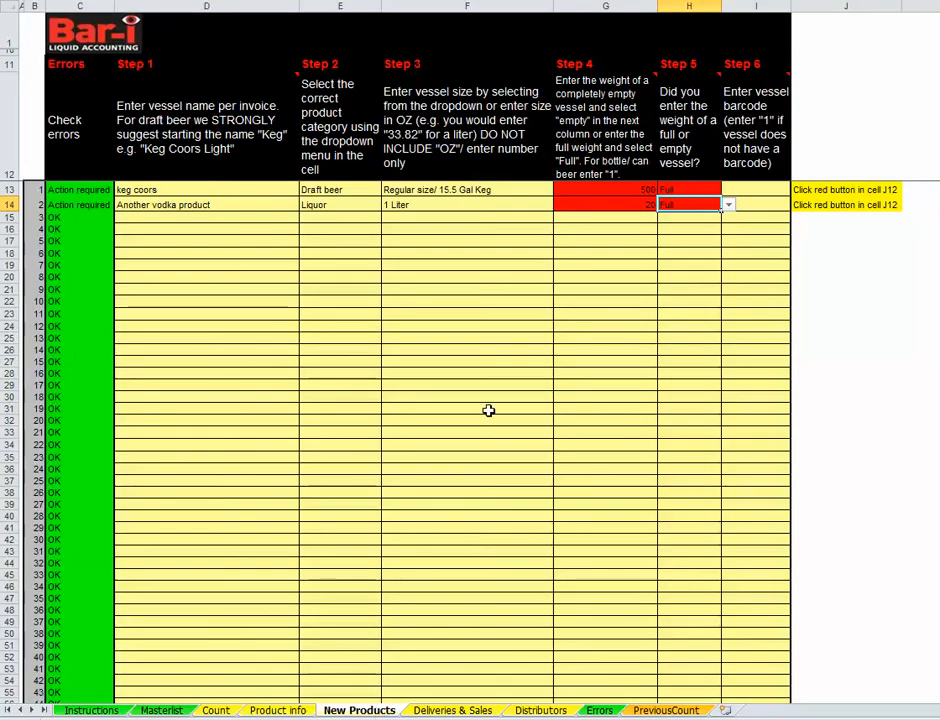
Correct keg coors full weight to 2500 in G13 and set the vodka bottle to Empty in H14
left_click(604, 190)
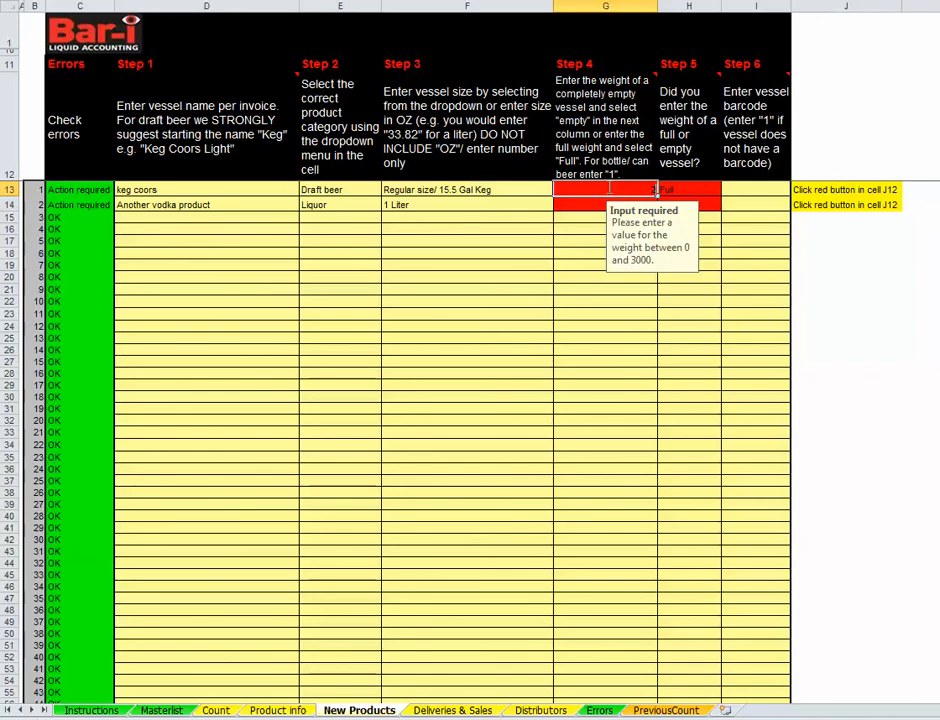
type("2500")
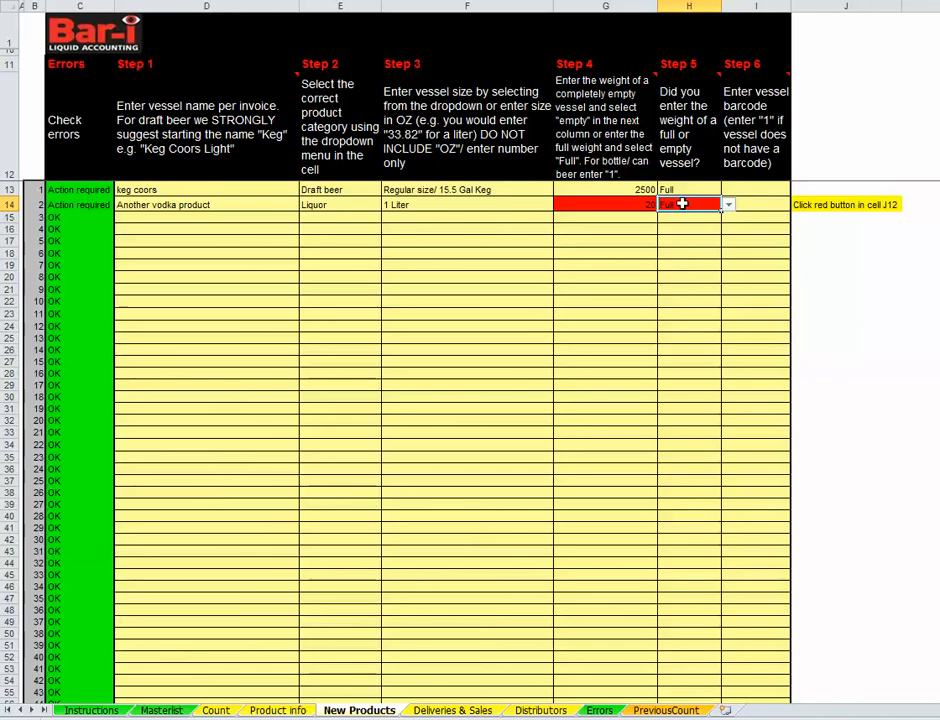
left_click(728, 204)
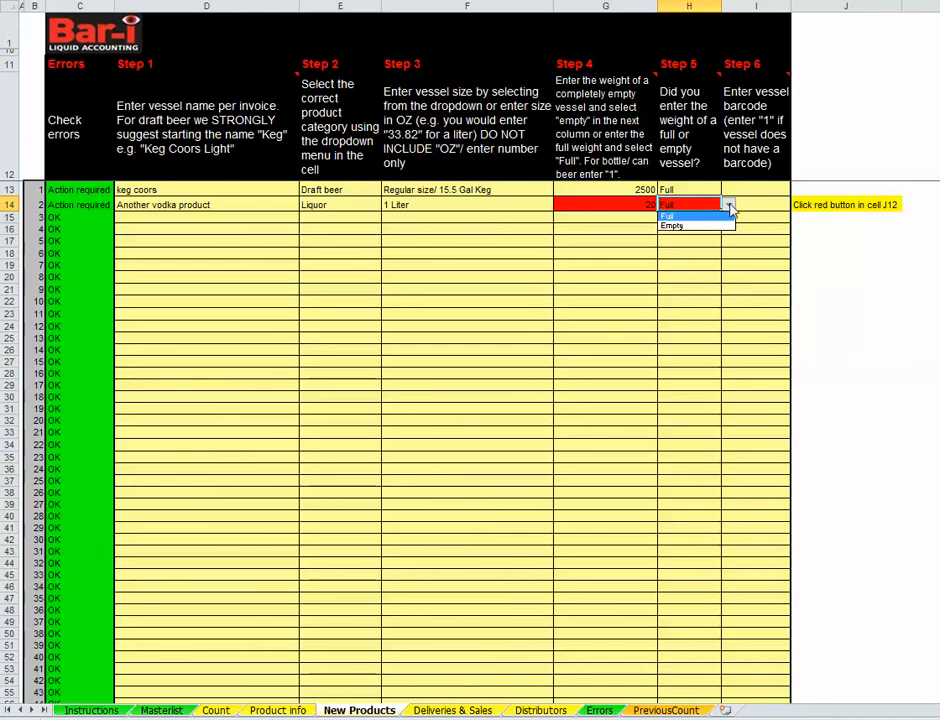
left_click(672, 224)
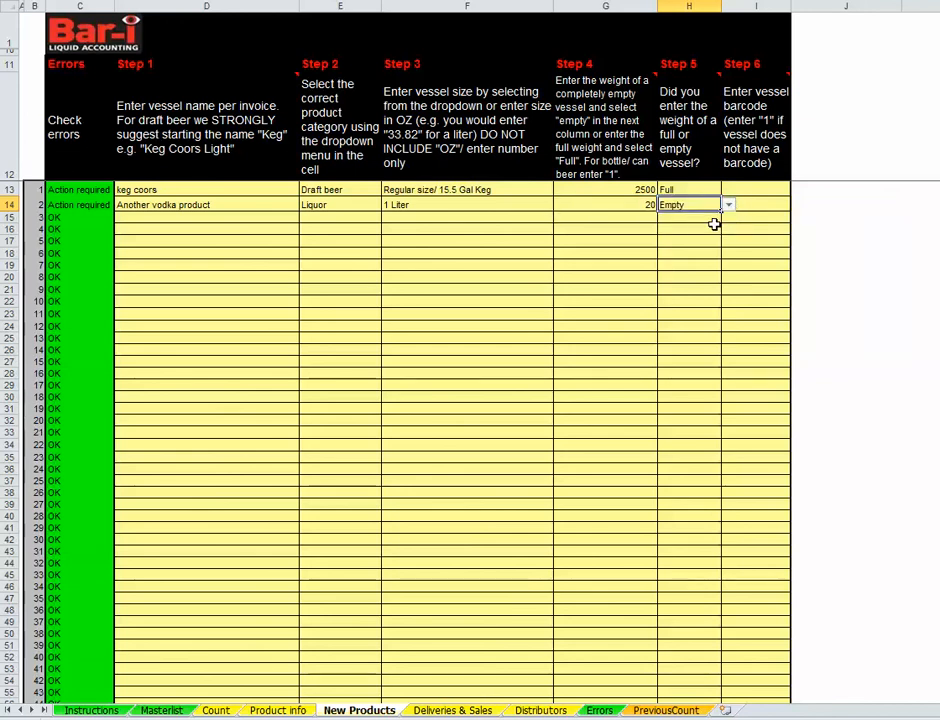